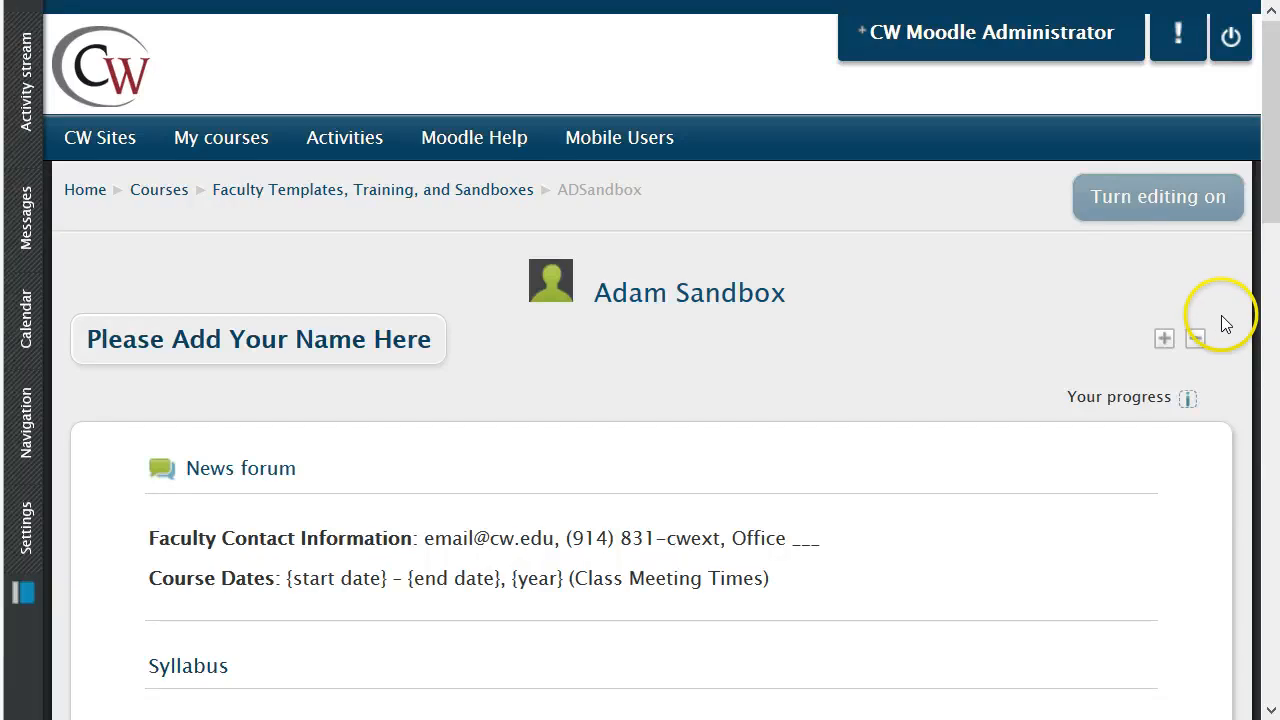
mouse_move(1137, 245)
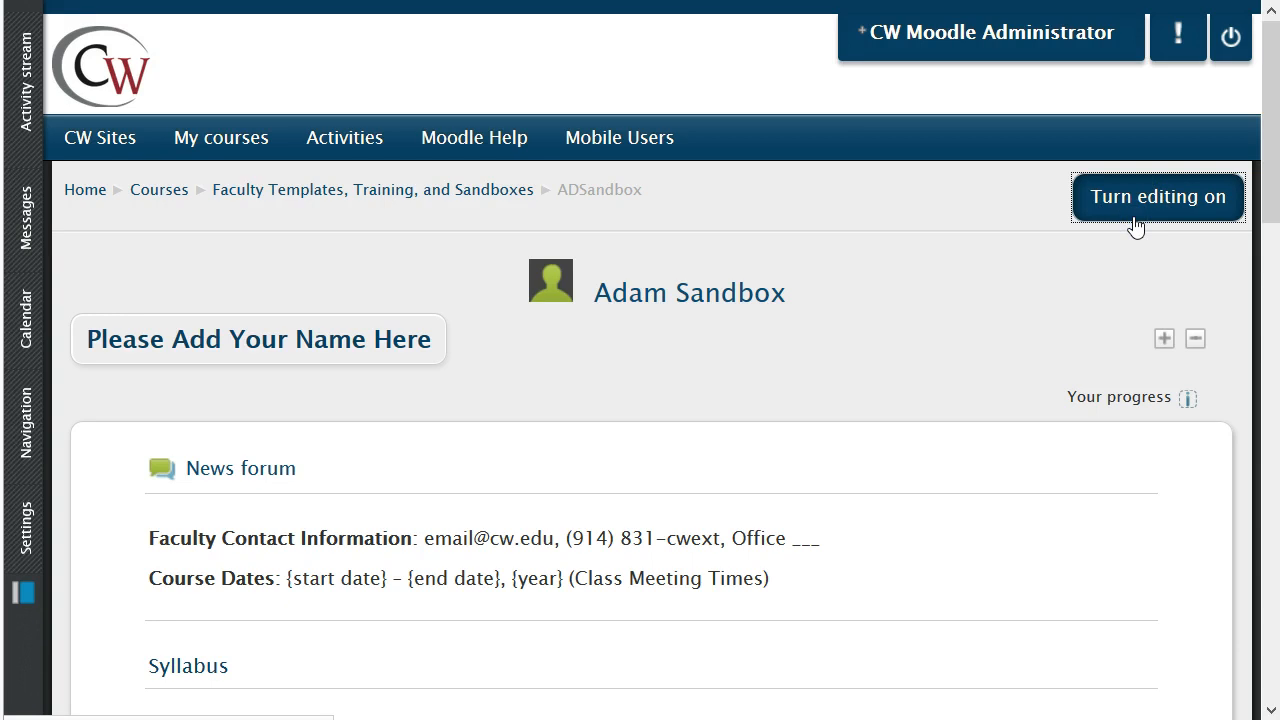
- Turn editing on for the Adam Sandbox course and scroll down to Week 1
click(1157, 196)
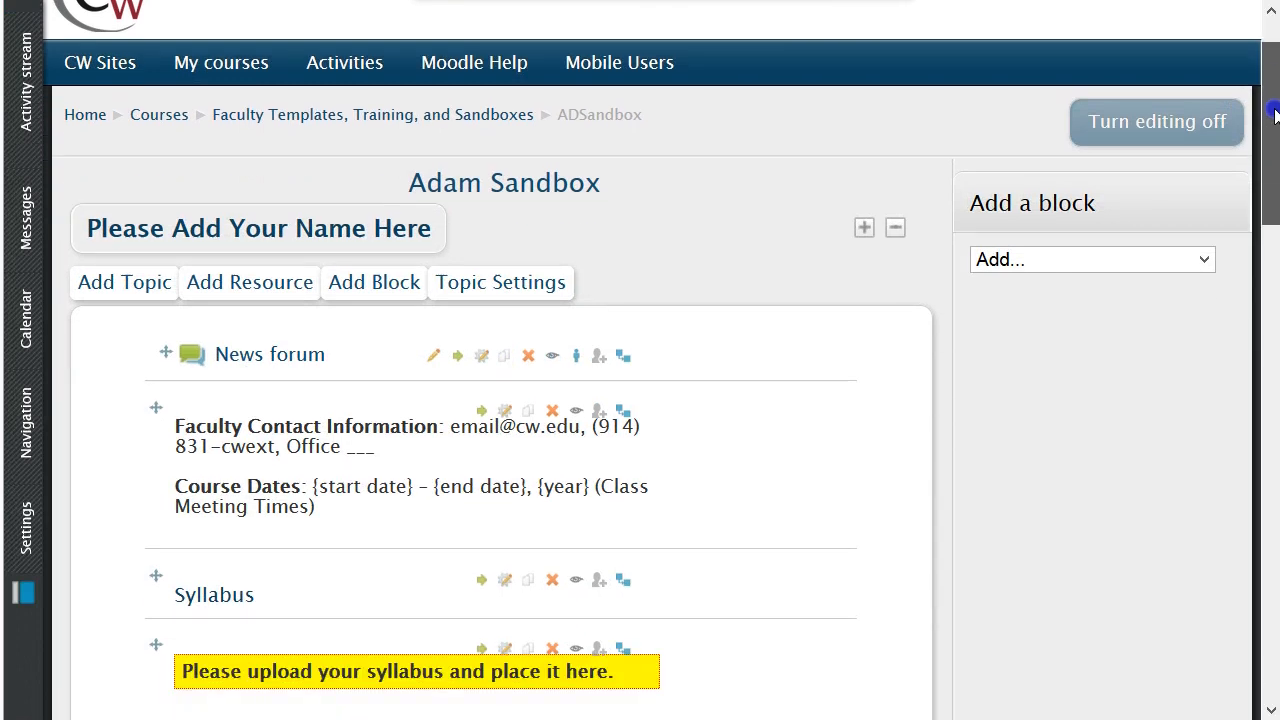
scroll(down, 3)
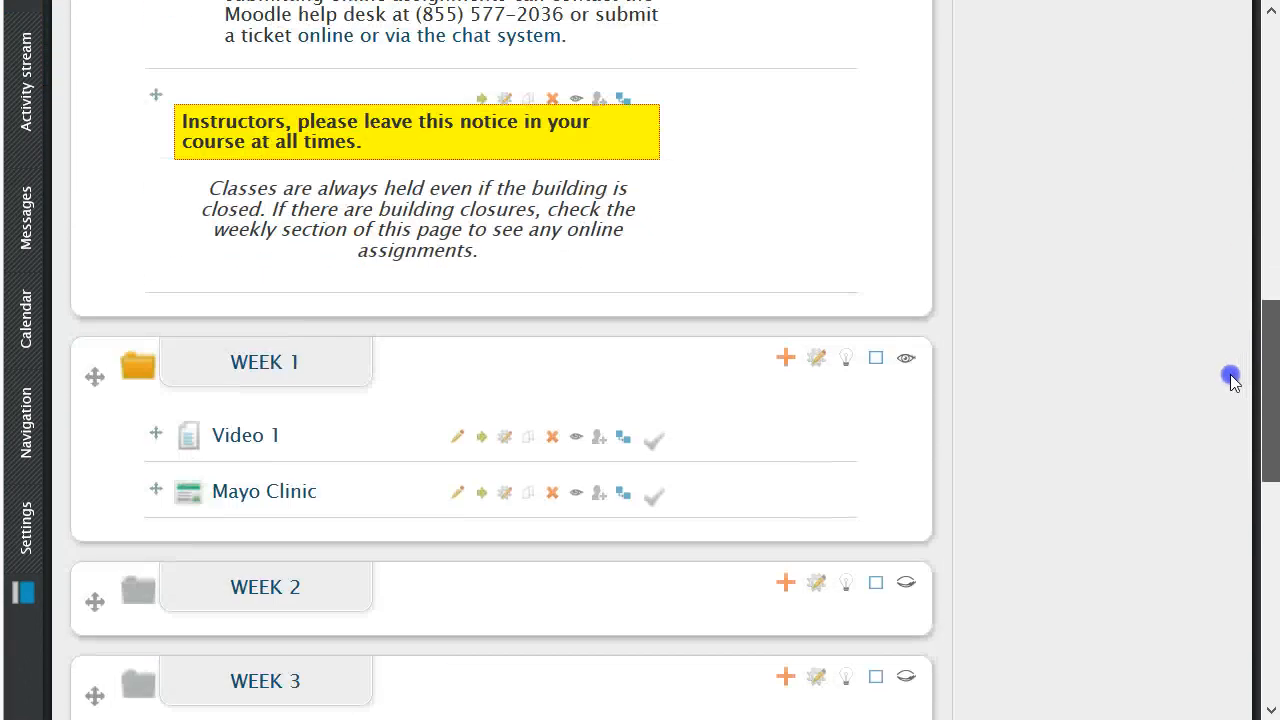
scroll(down, 3)
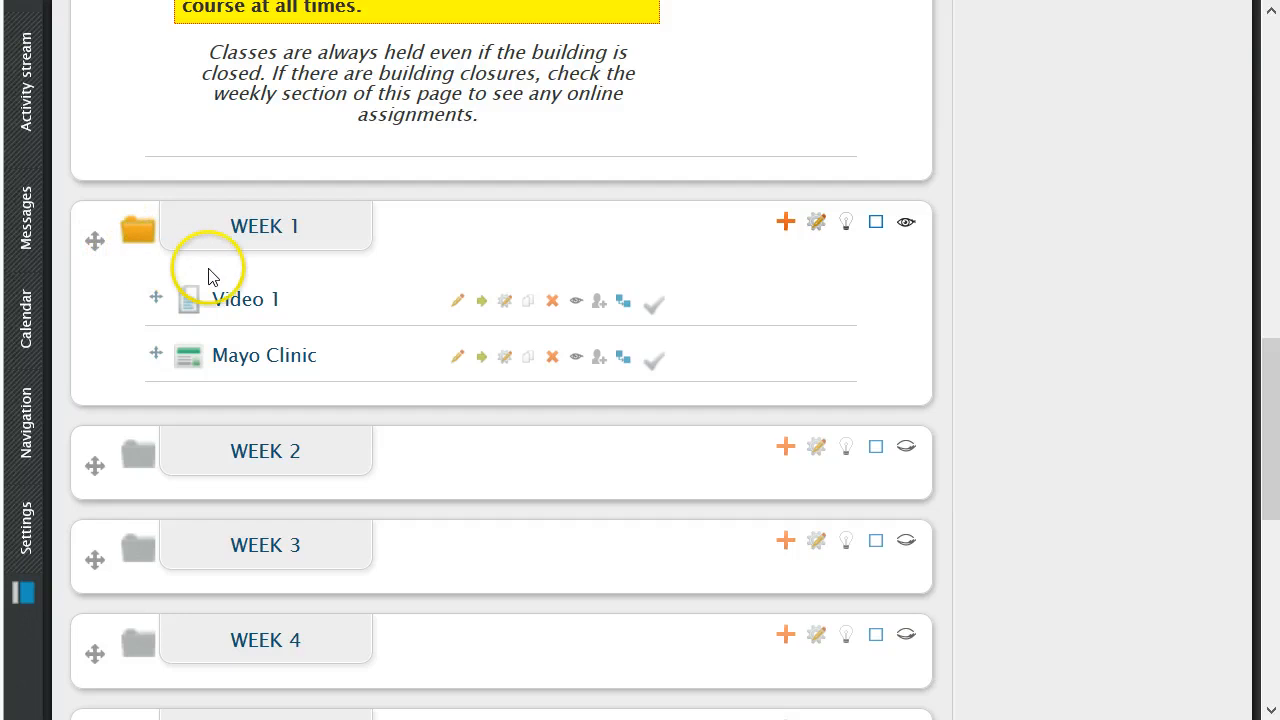
mouse_move(785, 222)
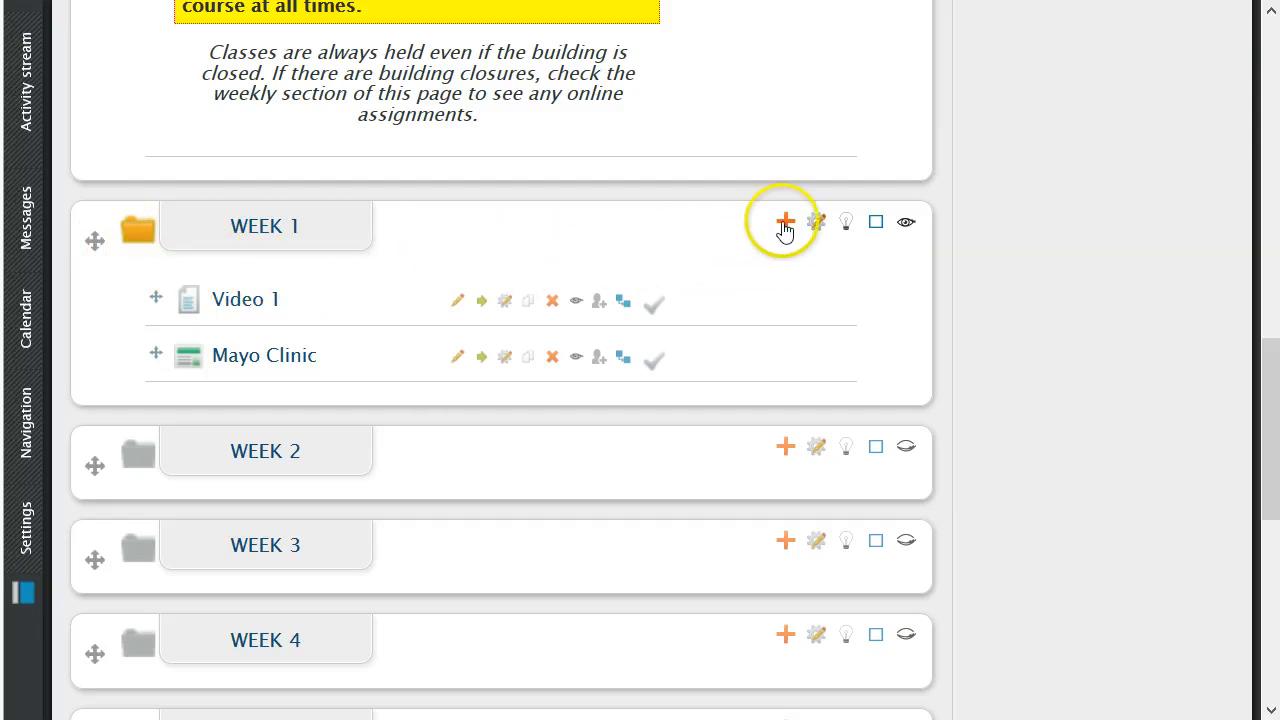
- Open the add-resource list on Week 1 and choose Label
click(785, 221)
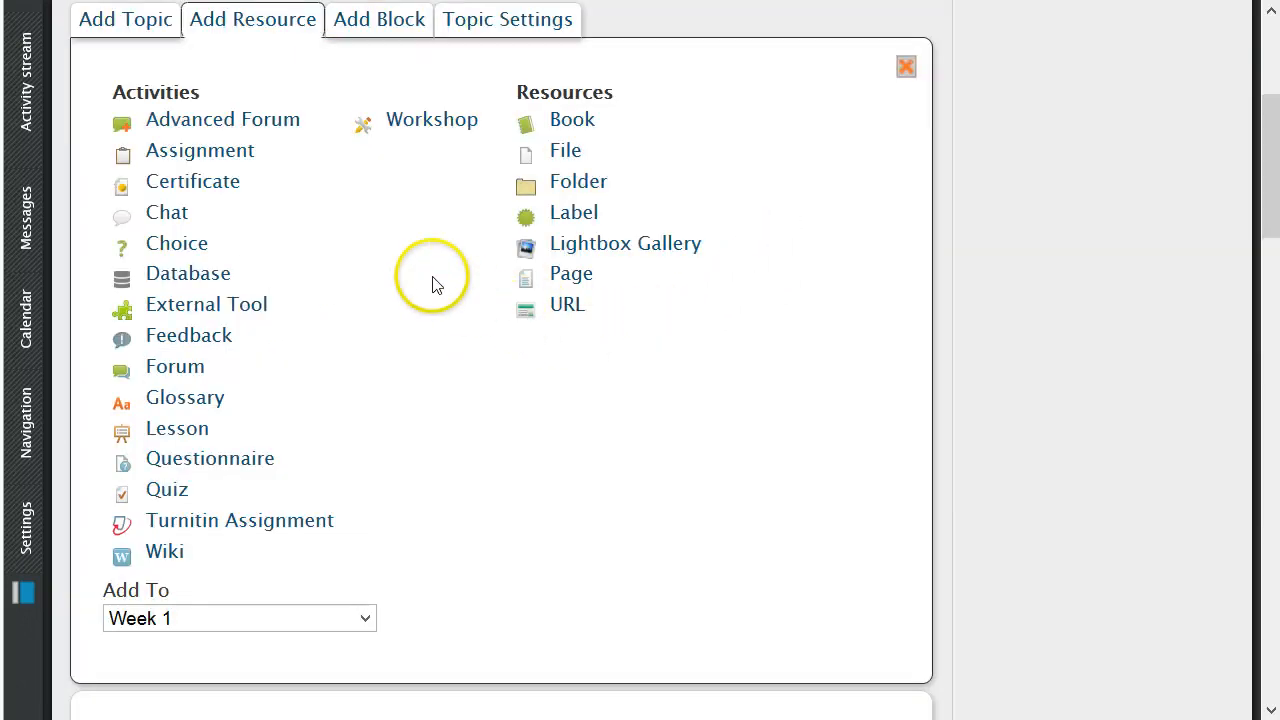
mouse_move(322, 78)
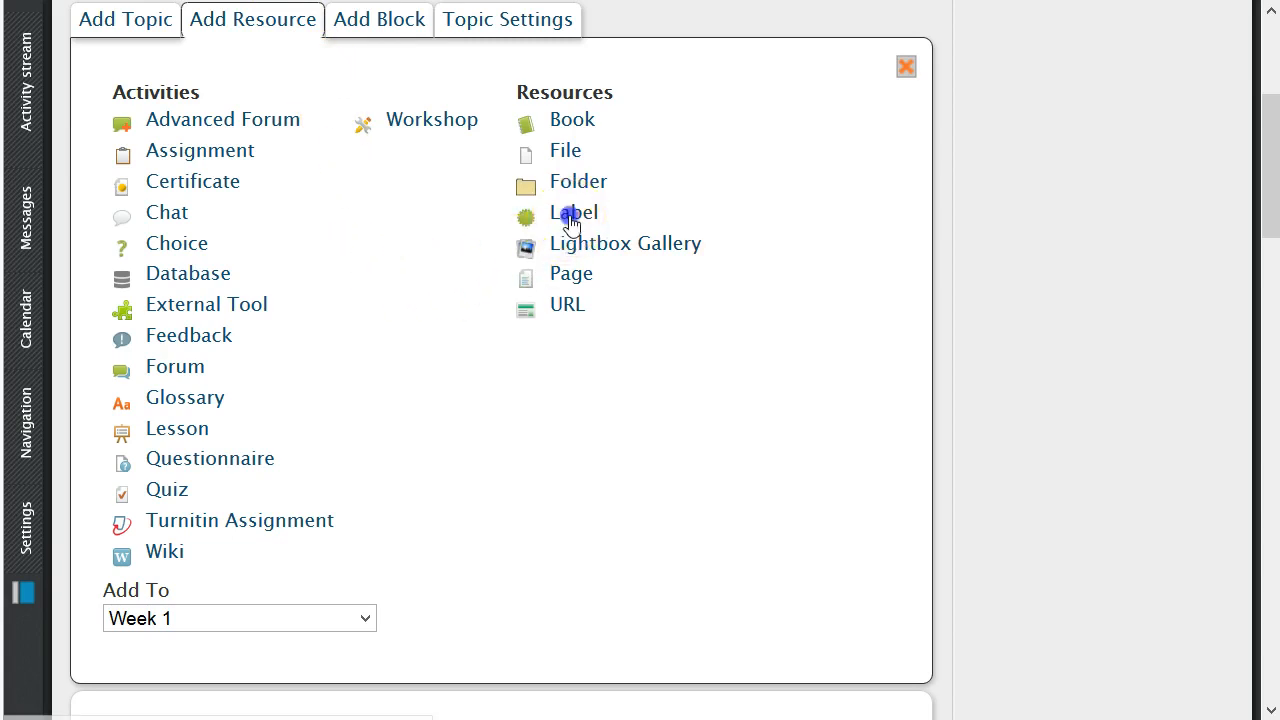
click(572, 211)
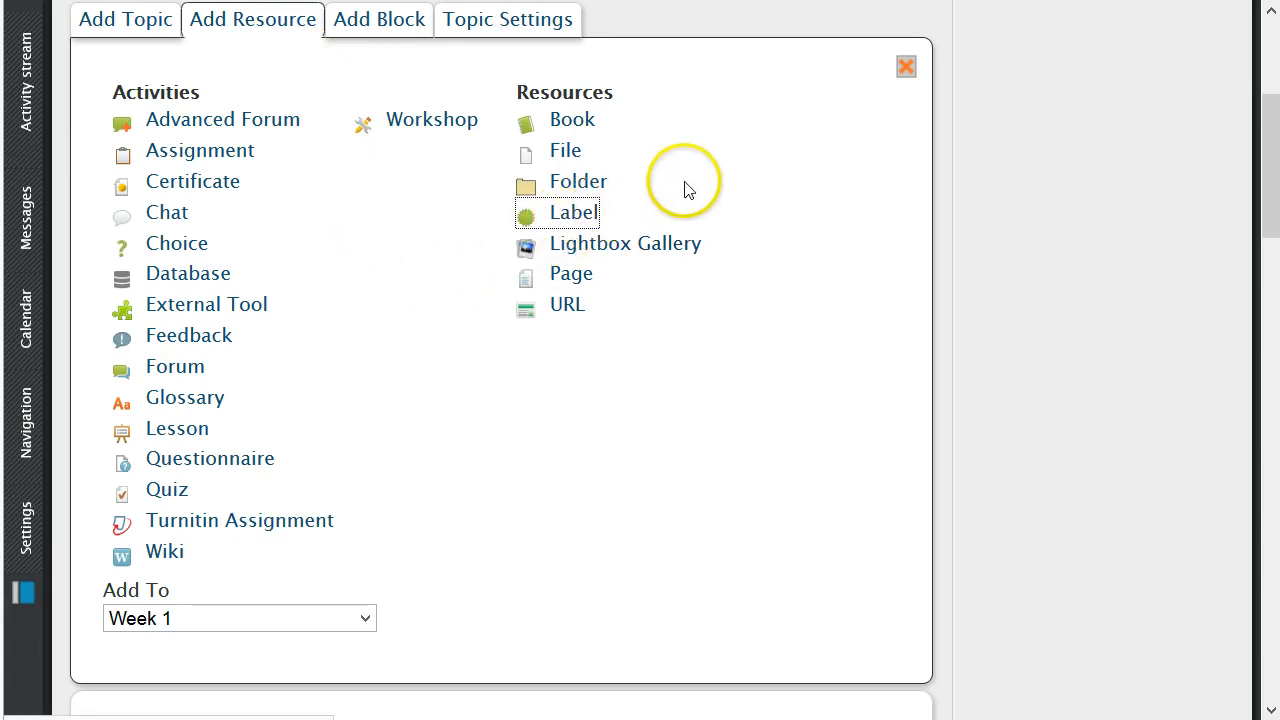
- Create a label reading 'Youtube' in bold 18pt, then save and return to the course
click(573, 212)
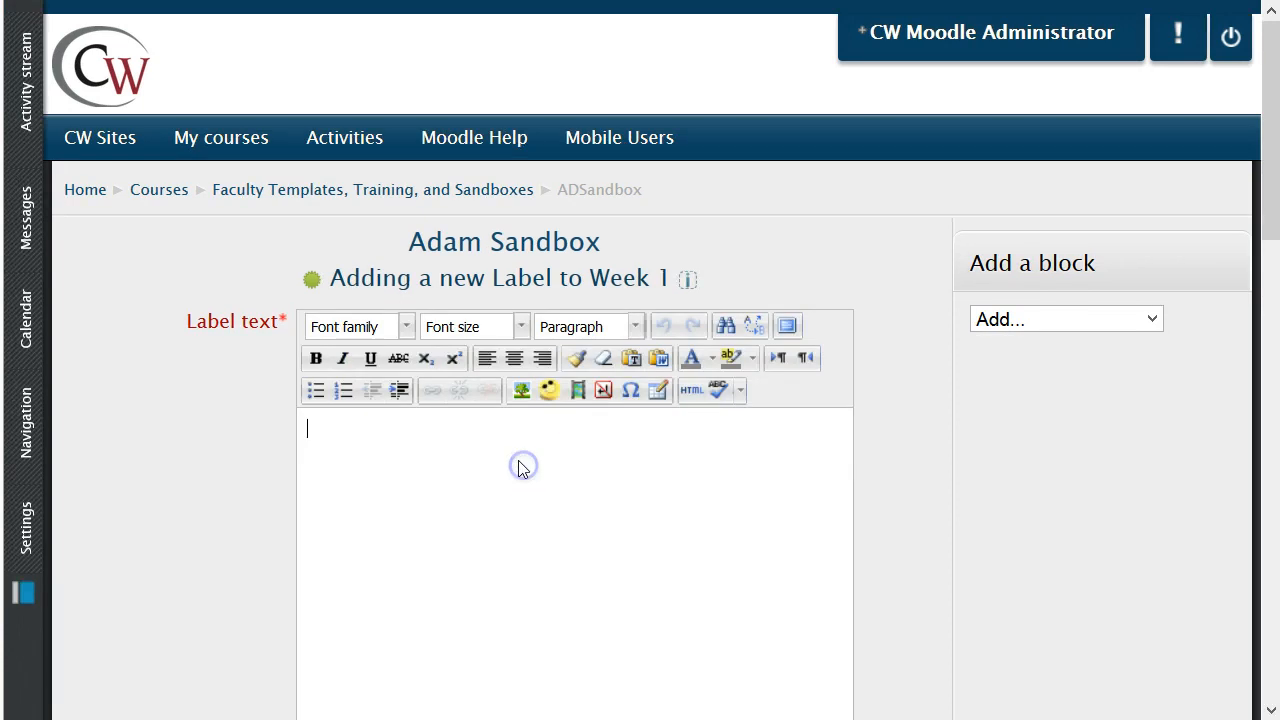
text(Youtube)
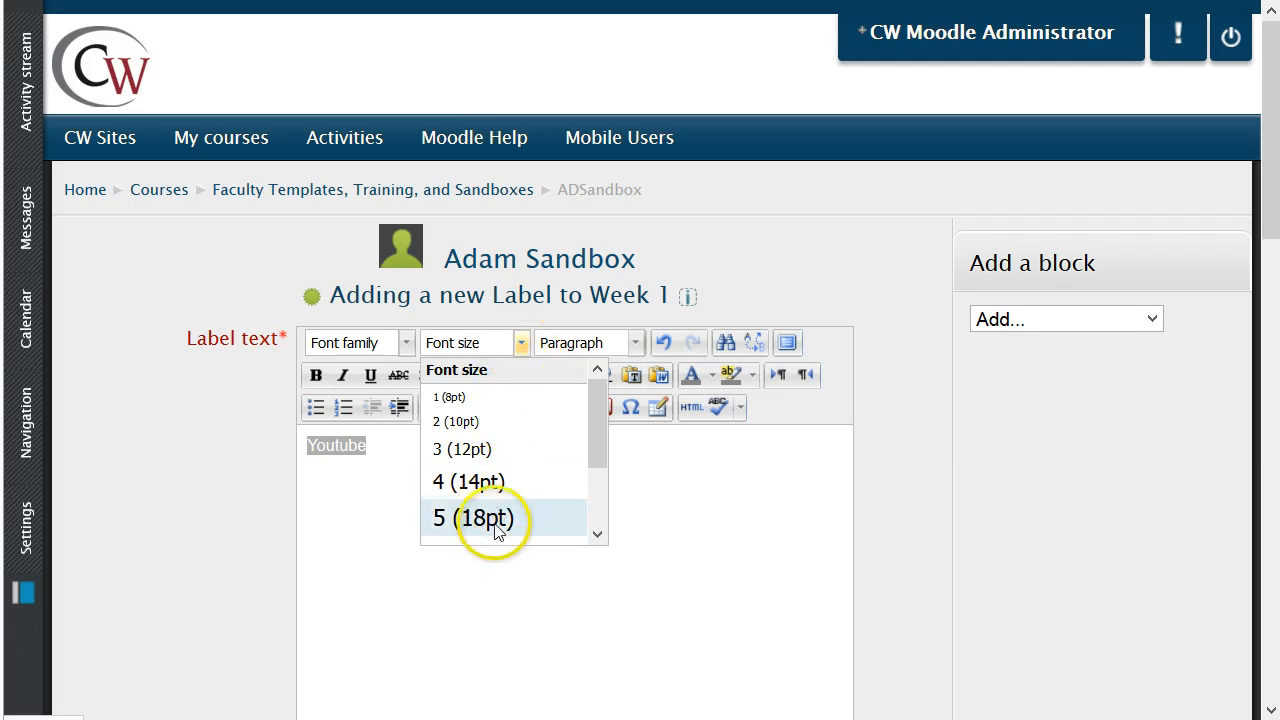
click(472, 518)
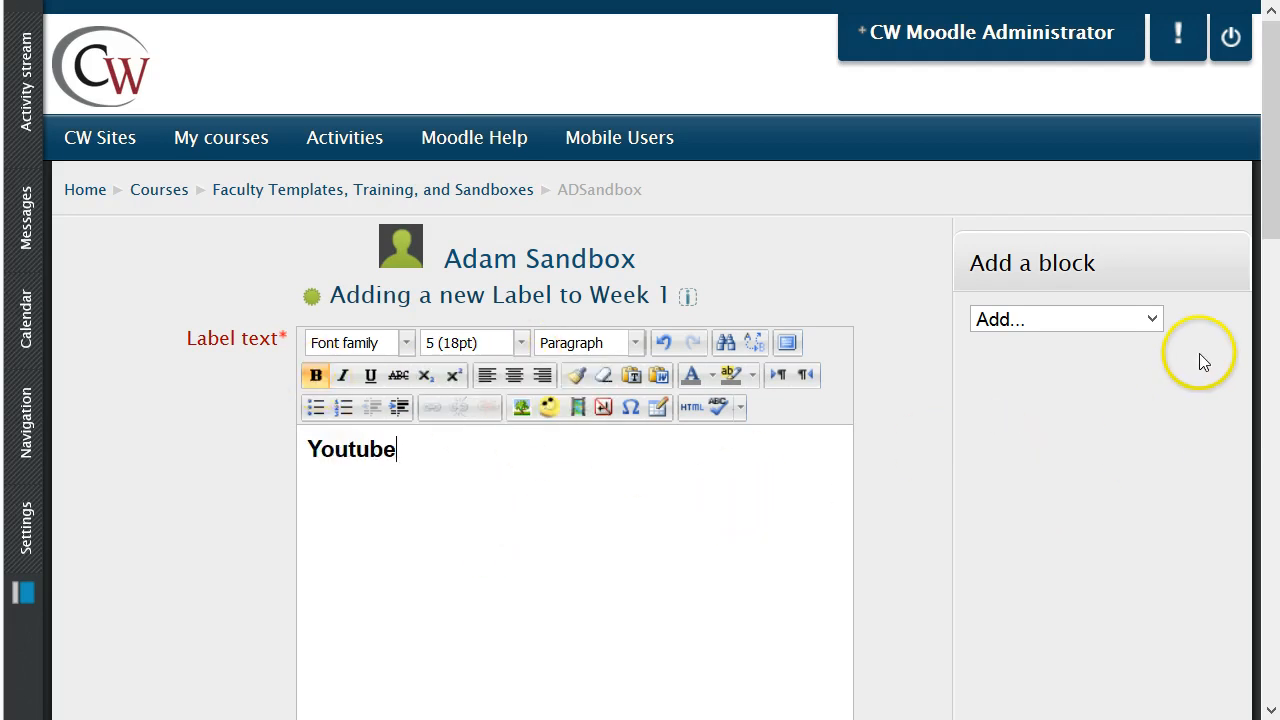
scroll(down, 3)
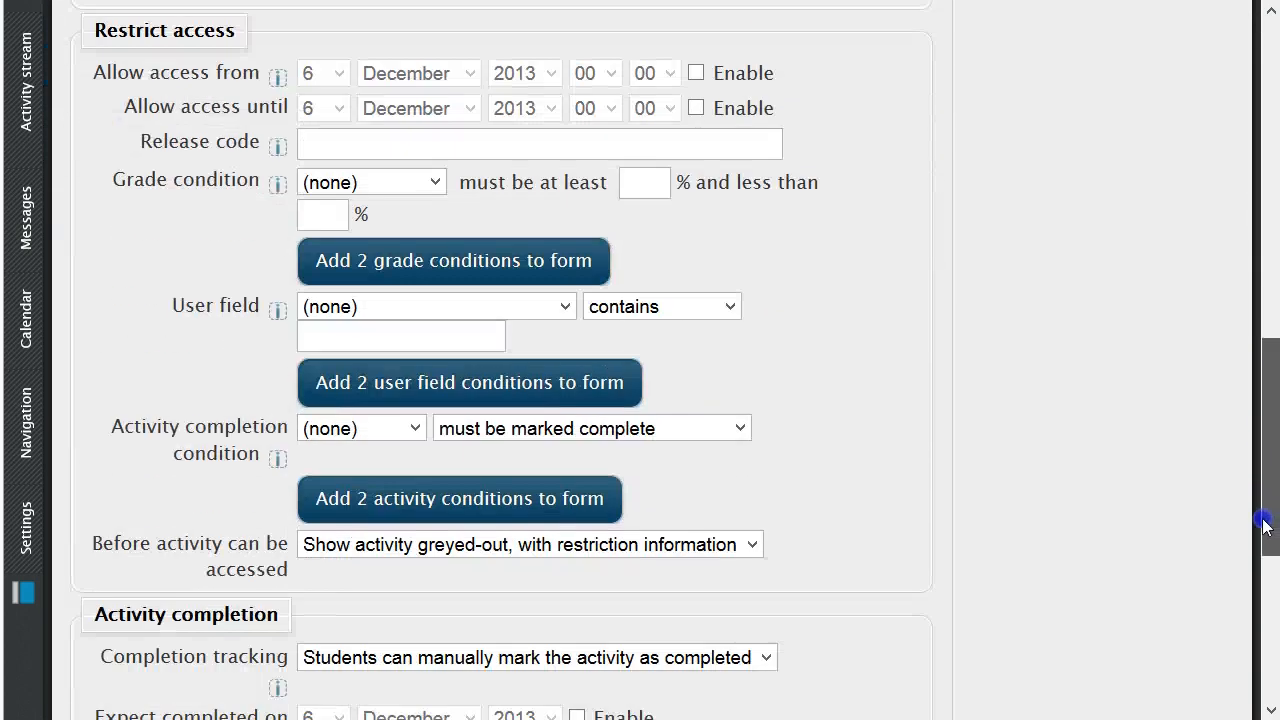
scroll(down, 3)
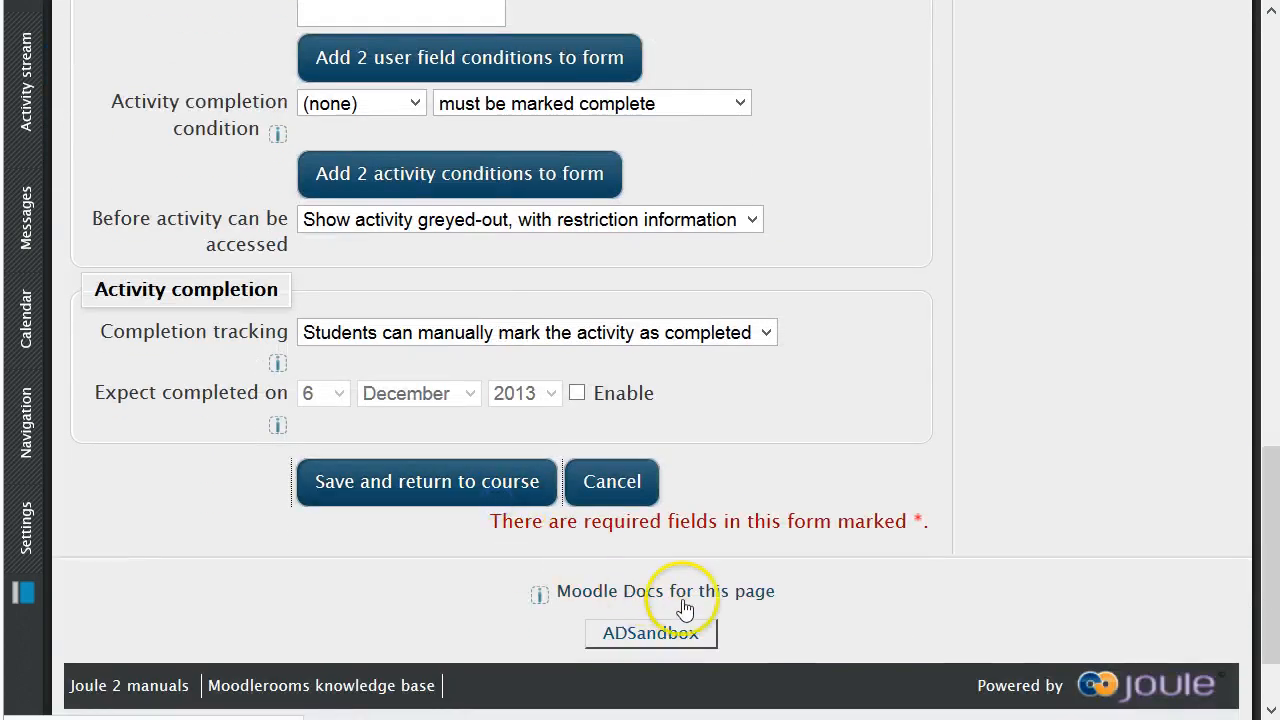
mouse_move(727, 610)
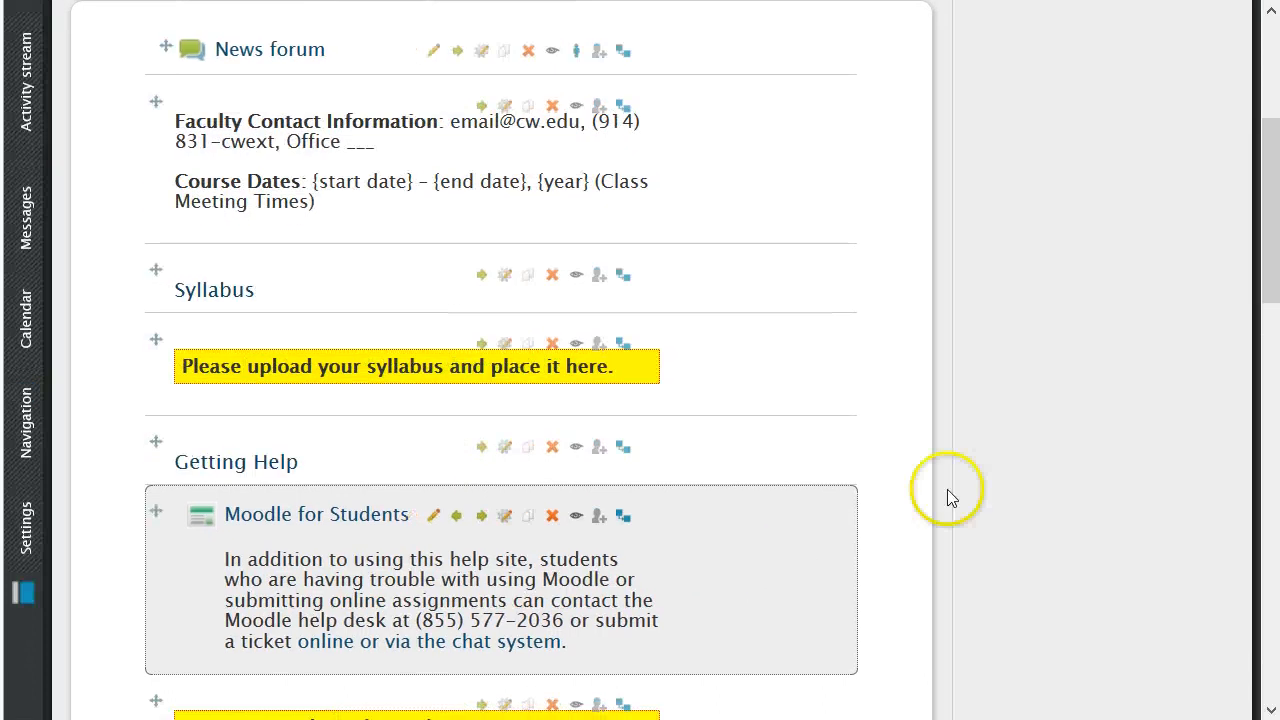
scroll(down, 3)
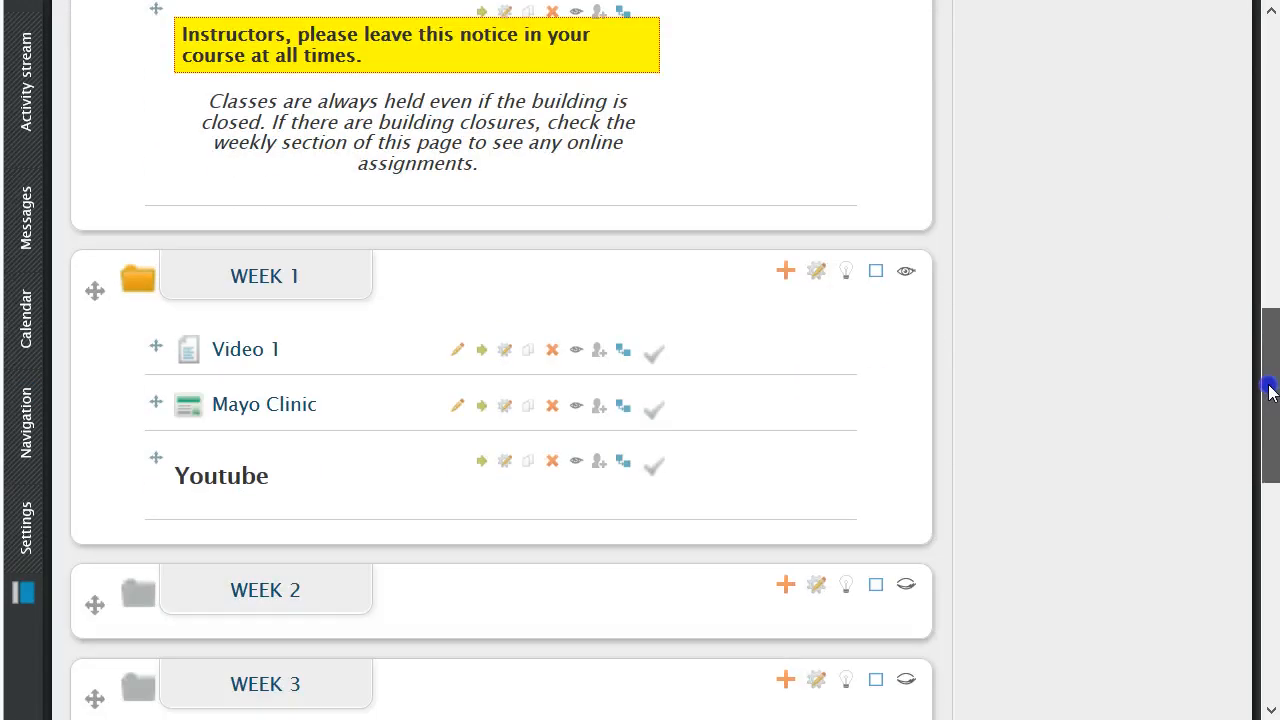